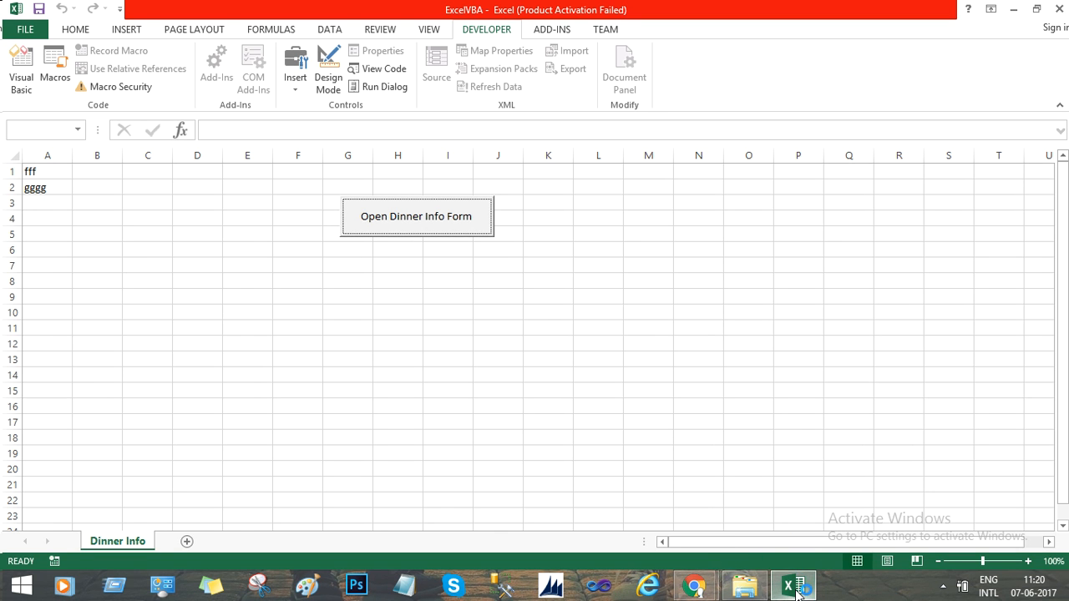
Launch the Dinner Info form from the worksheet button and dismiss it with Cancel.
left_click(548, 281)
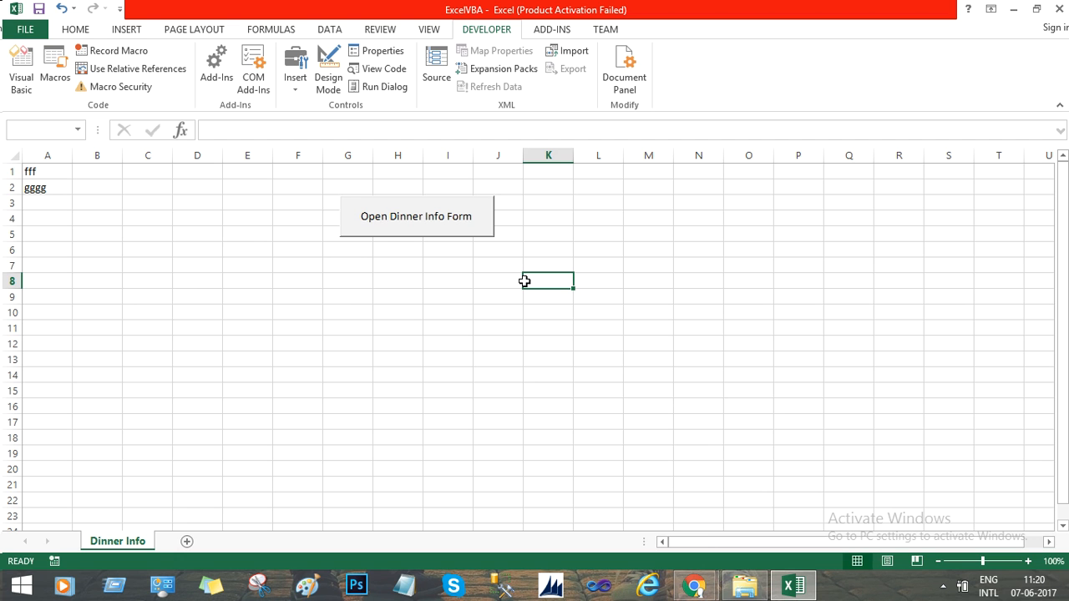
mouse_move(471, 227)
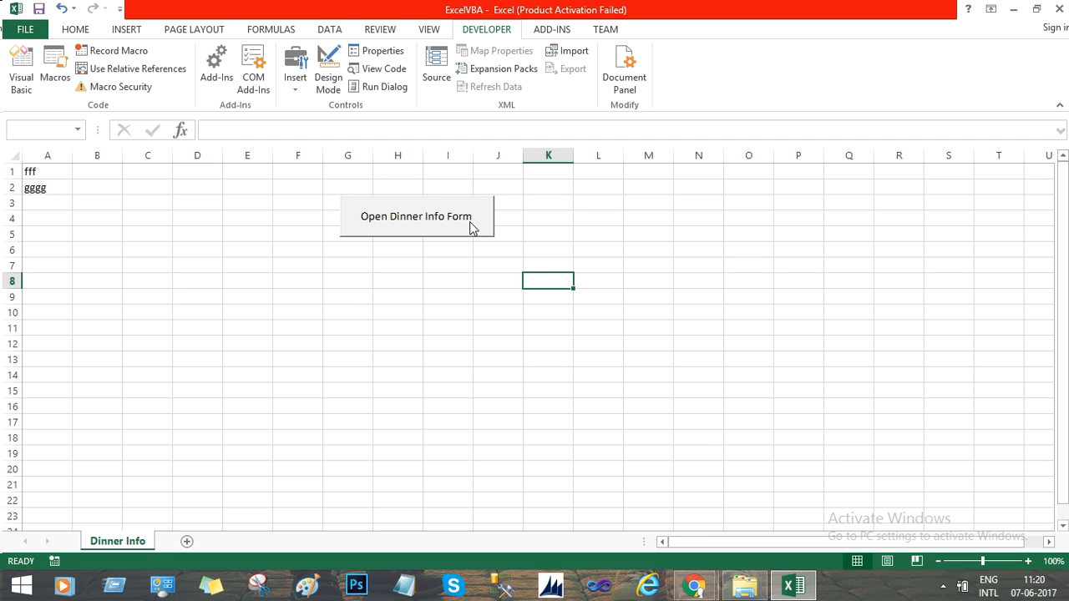
left_click(416, 217)
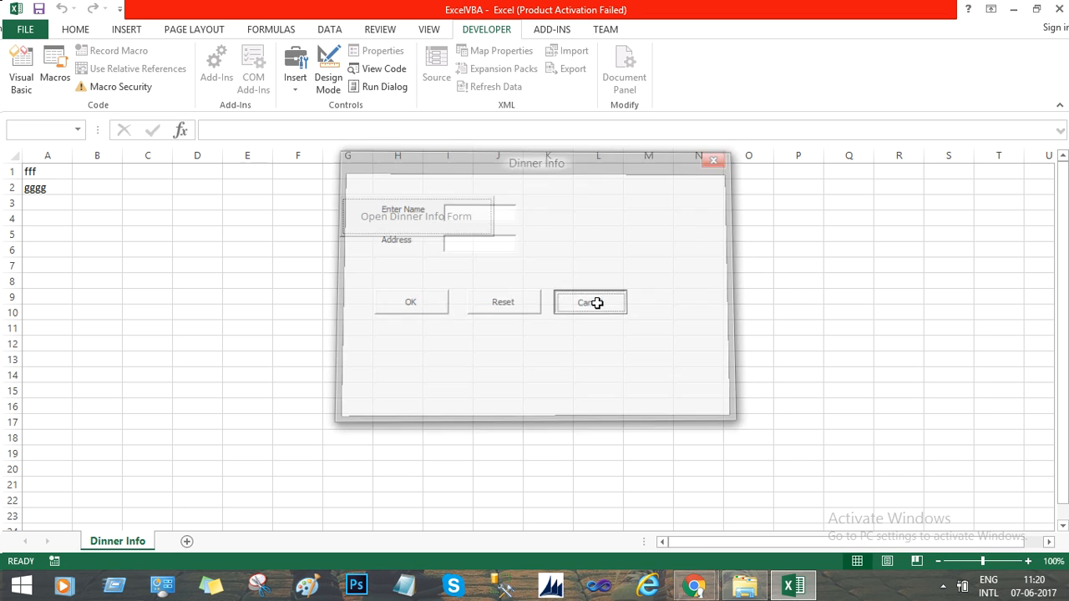
left_click(591, 303)
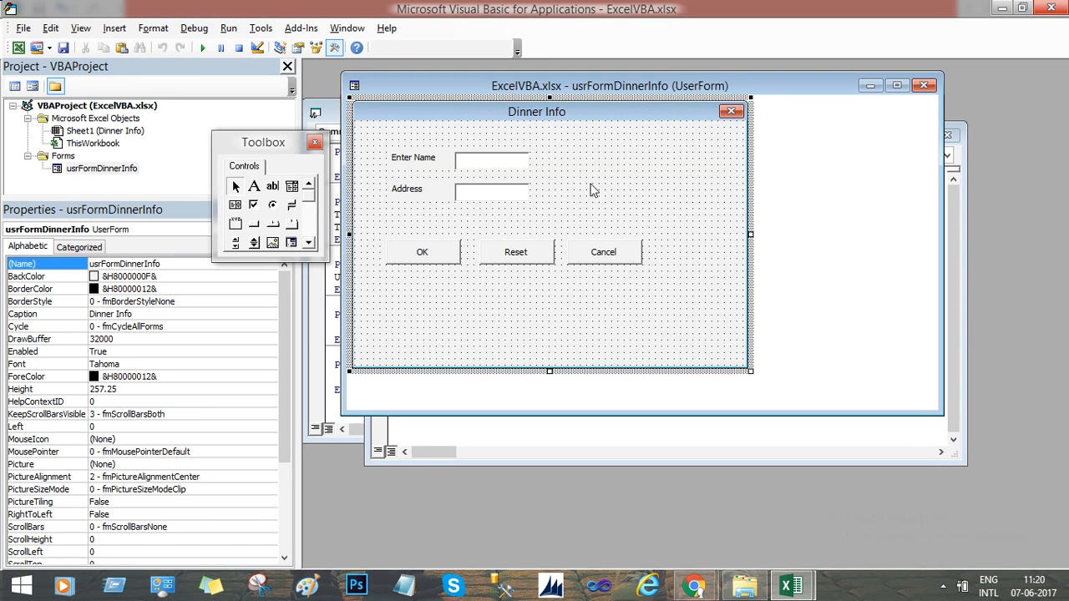
Review the Reset routine clearing both text boxes, then inspect TextBox1 and TextBox2 in the designer.
double_click(603, 251)
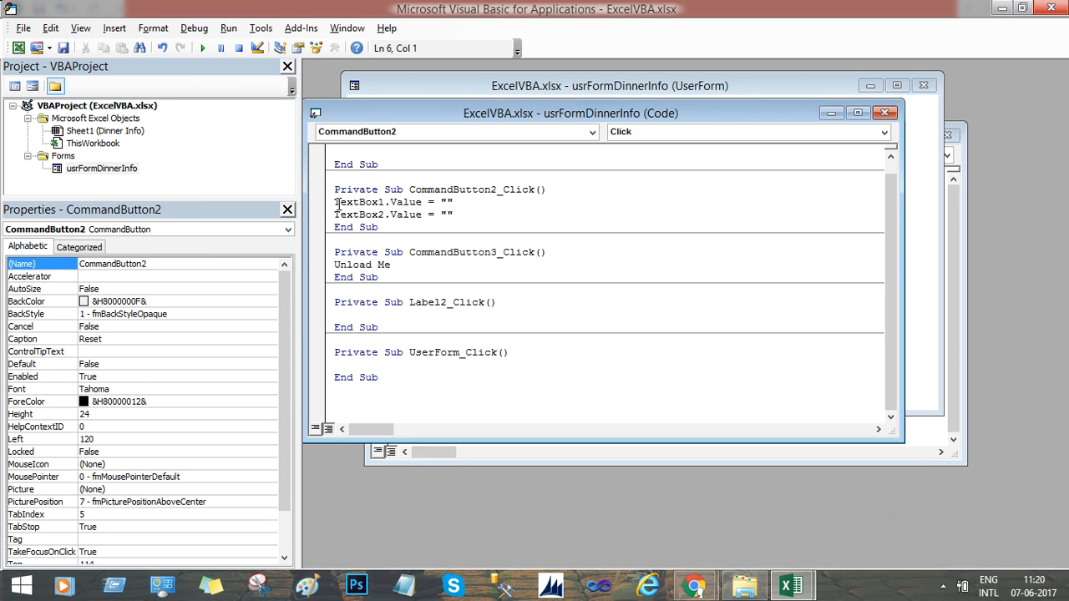
left_click_drag(335, 202, 457, 214)
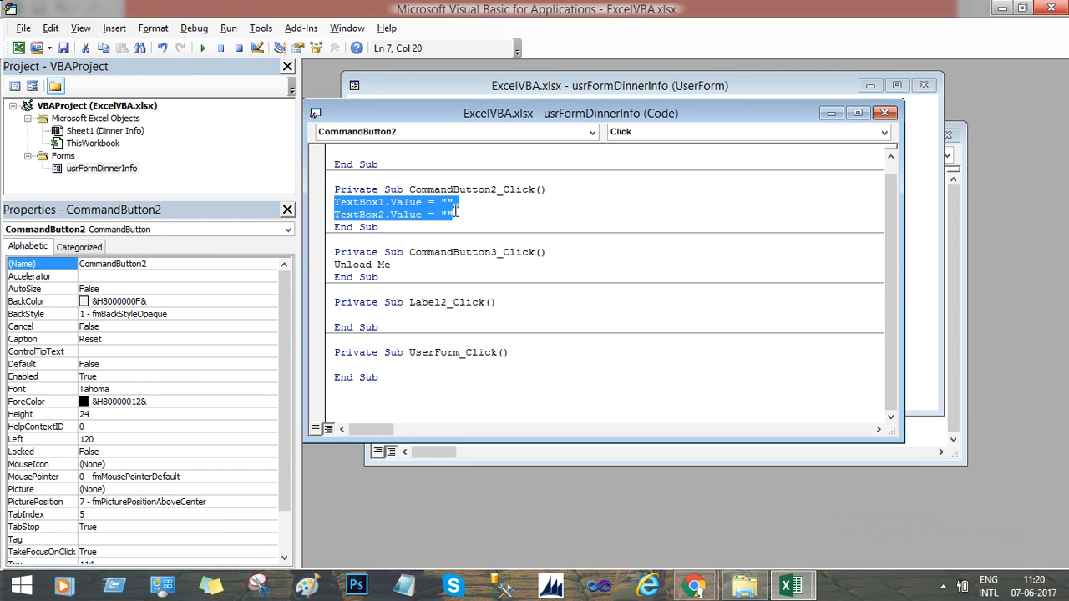
left_click(101, 167)
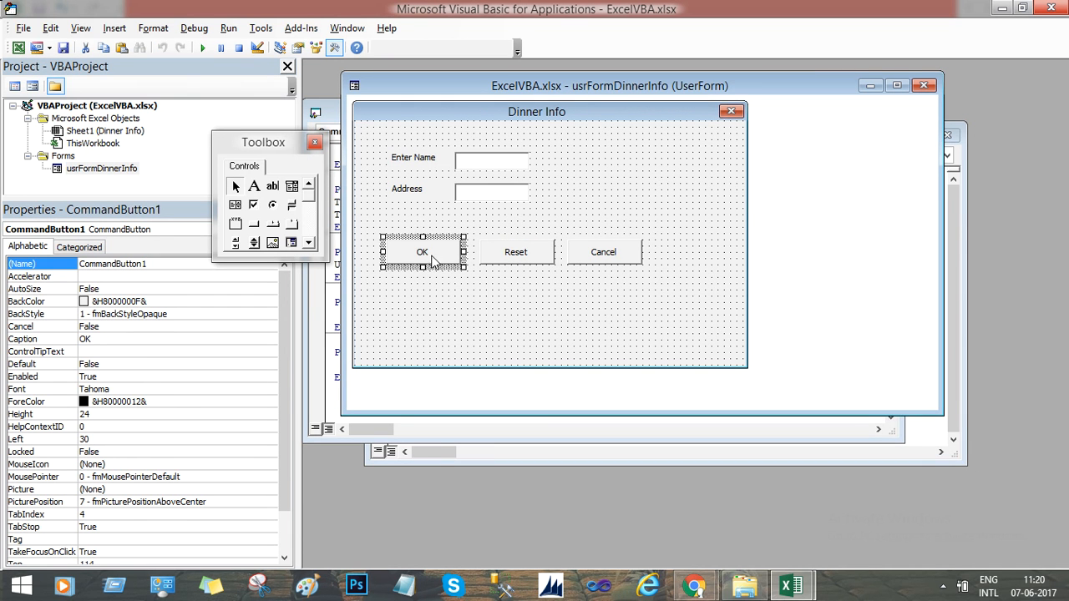
mouse_move(441, 254)
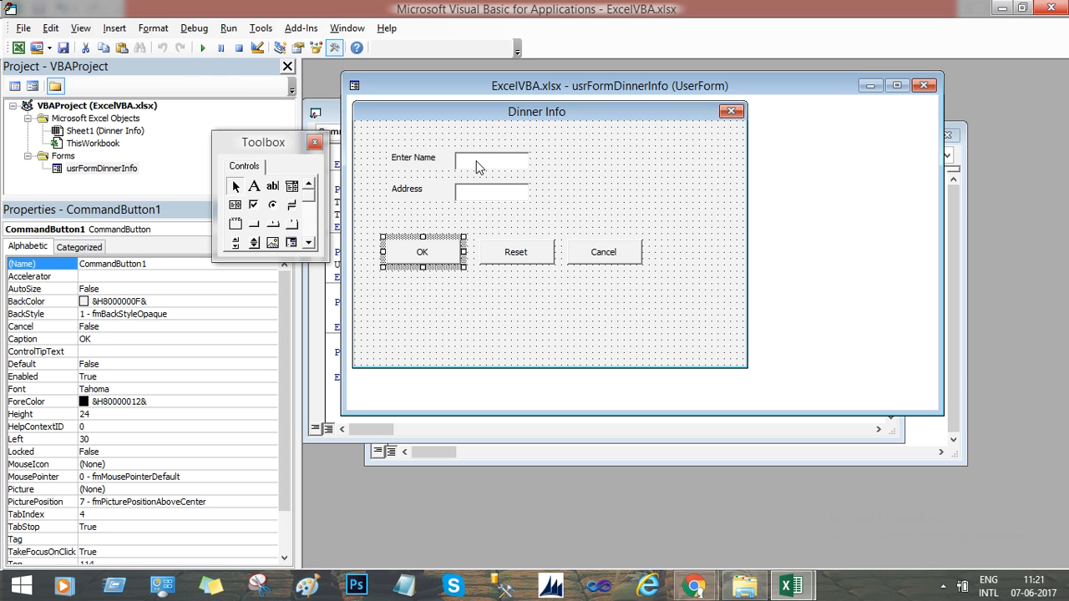
left_click(491, 160)
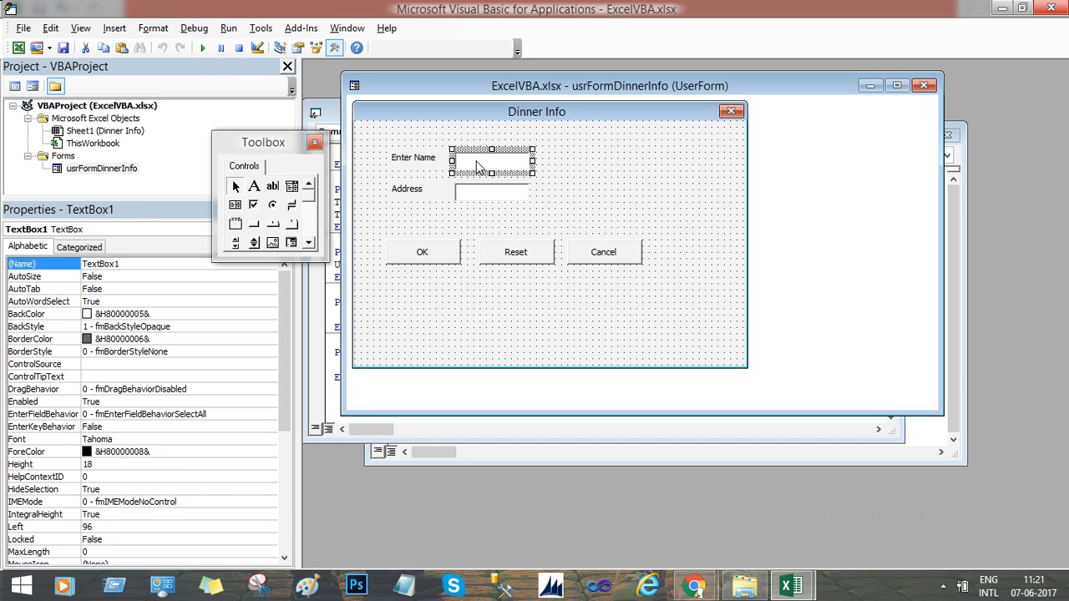
left_click(491, 191)
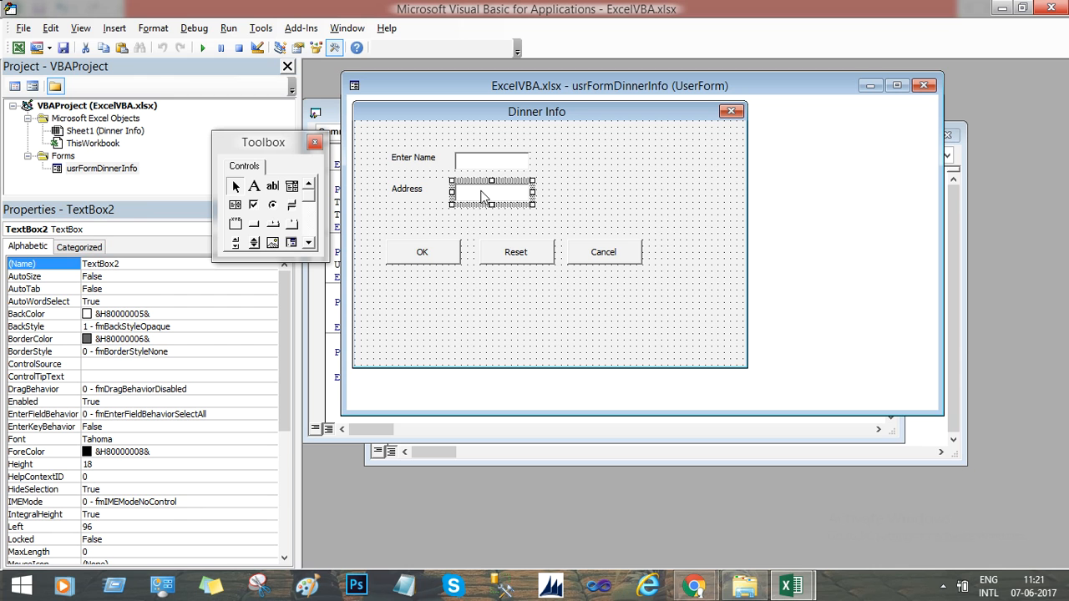
mouse_move(487, 182)
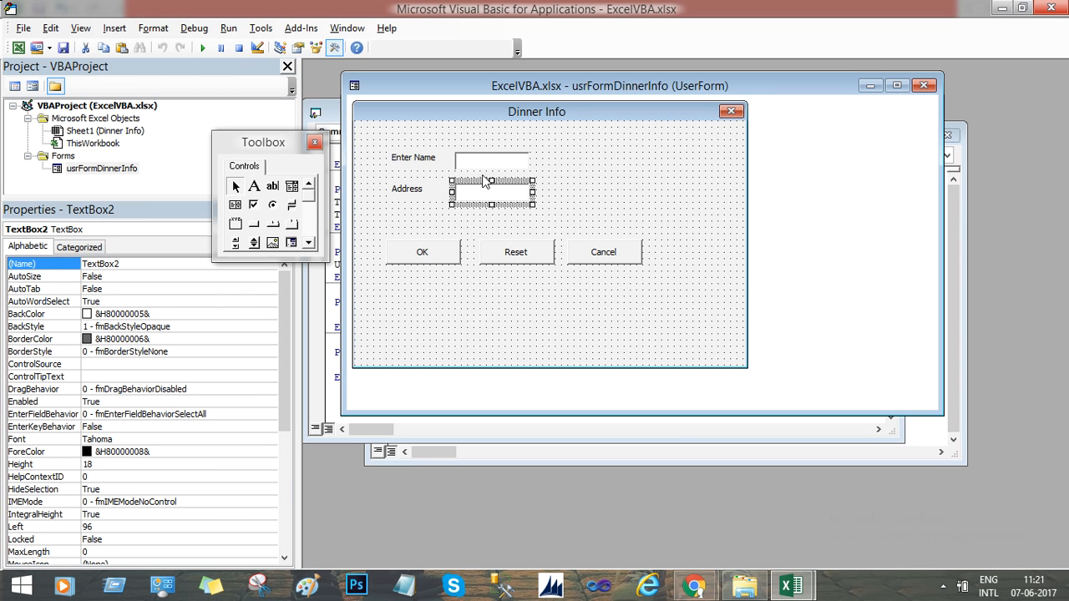
mouse_move(792, 584)
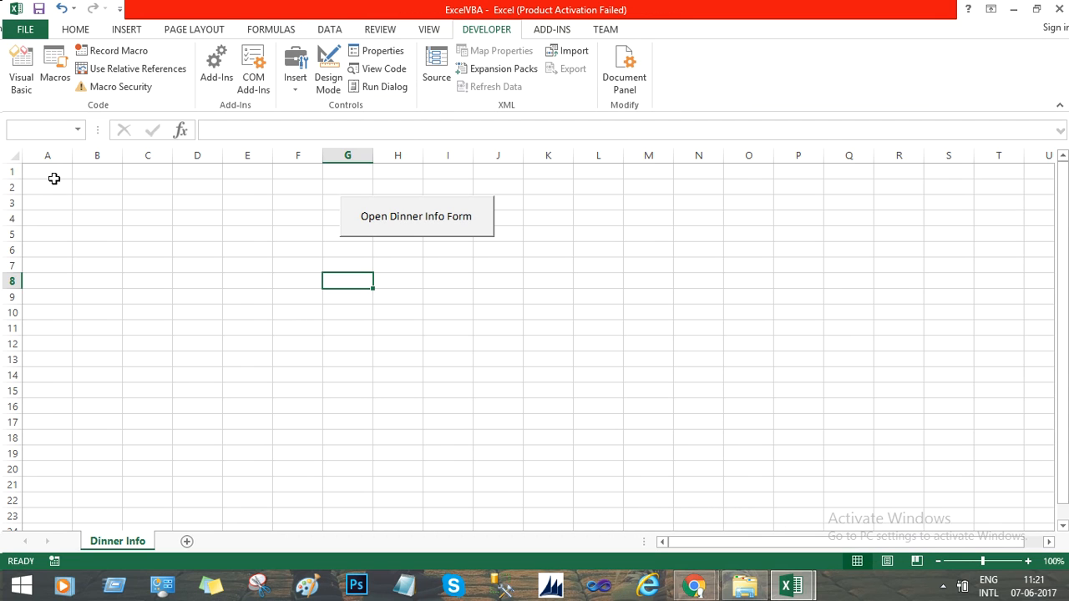
Point out cells A1 and B1 on the Dinner Info sheet as the answer destinations.
left_click(47, 171)
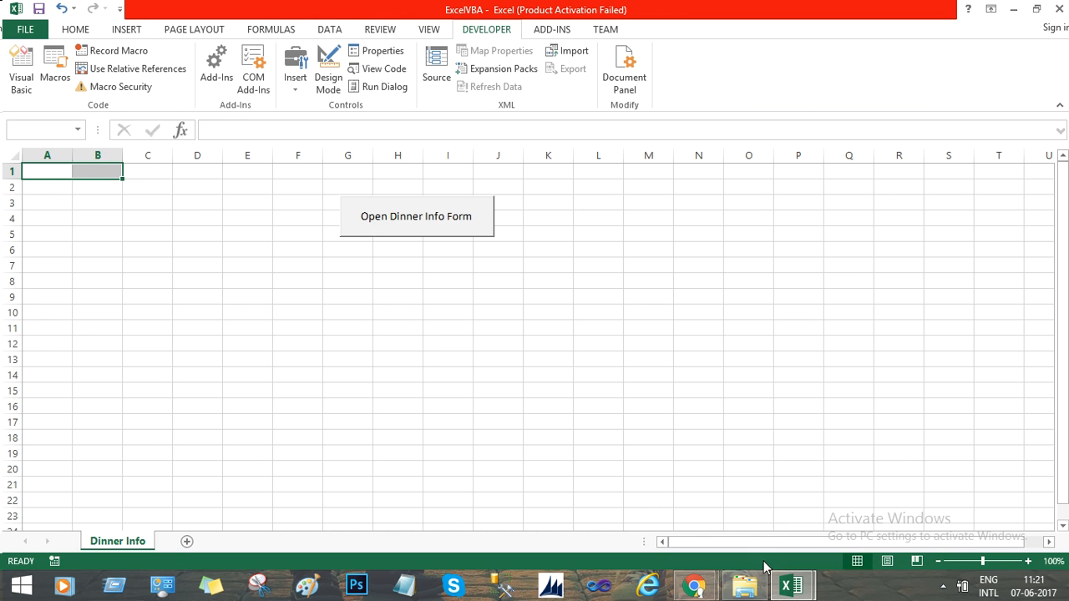
mouse_move(791, 584)
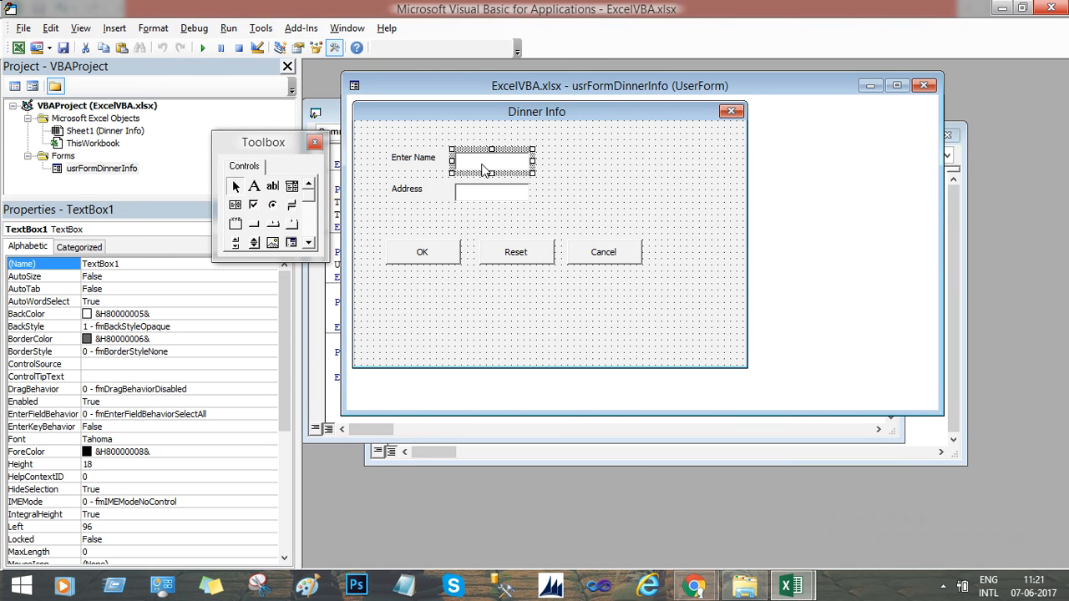
Create the empty CommandButton1_Click procedure by double-clicking the OK button.
left_click(491, 187)
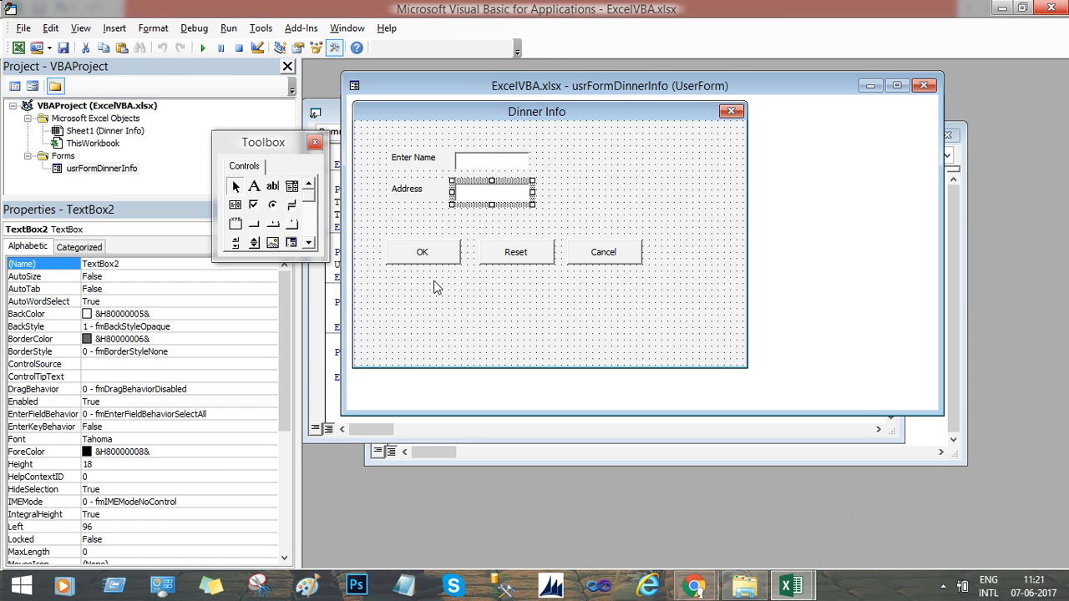
mouse_move(684, 498)
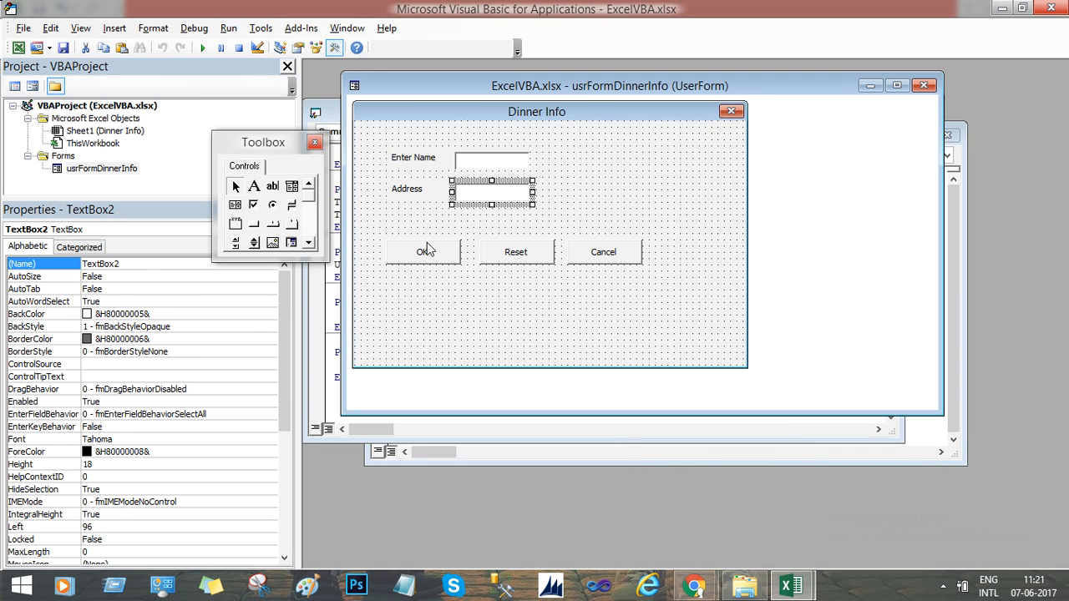
double_click(424, 250)
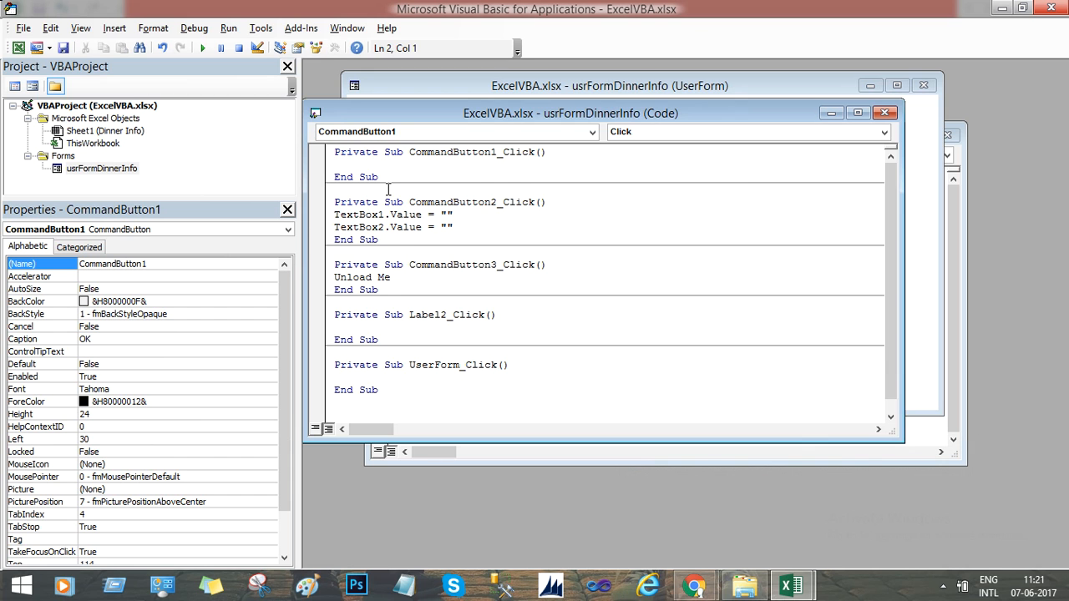
Write Range("A1").Value = TextBox1.Text in the OK click routine.
type("Range")
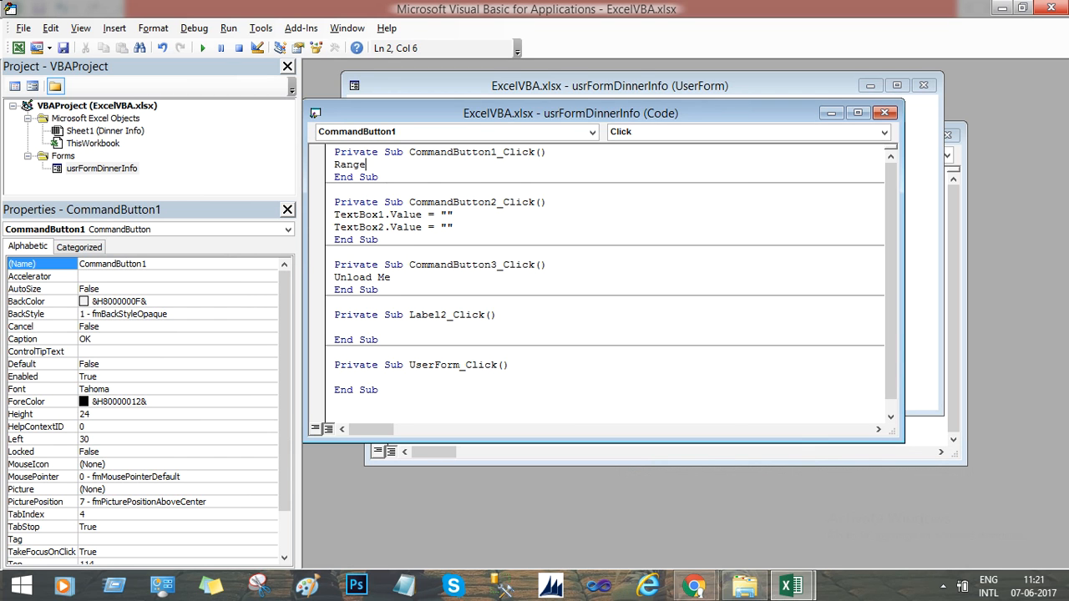
type("(")
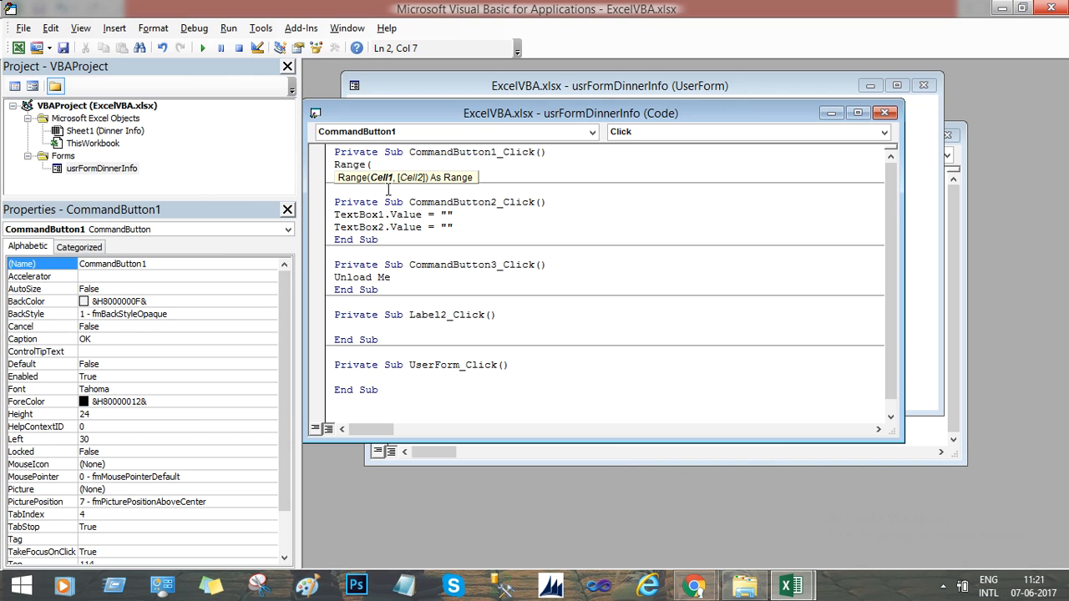
type("\"A\"")
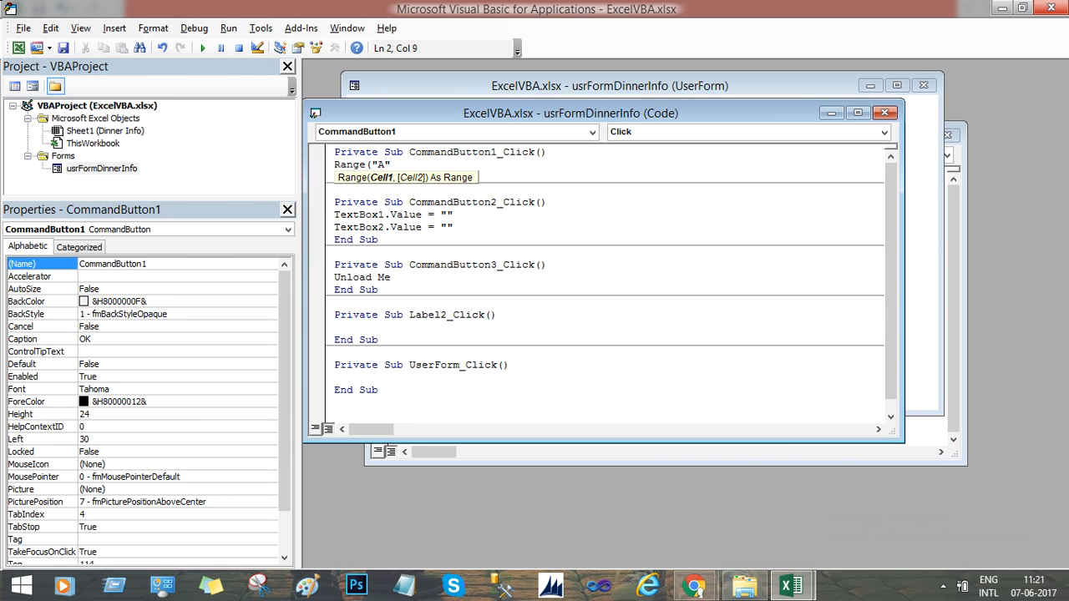
type("1")
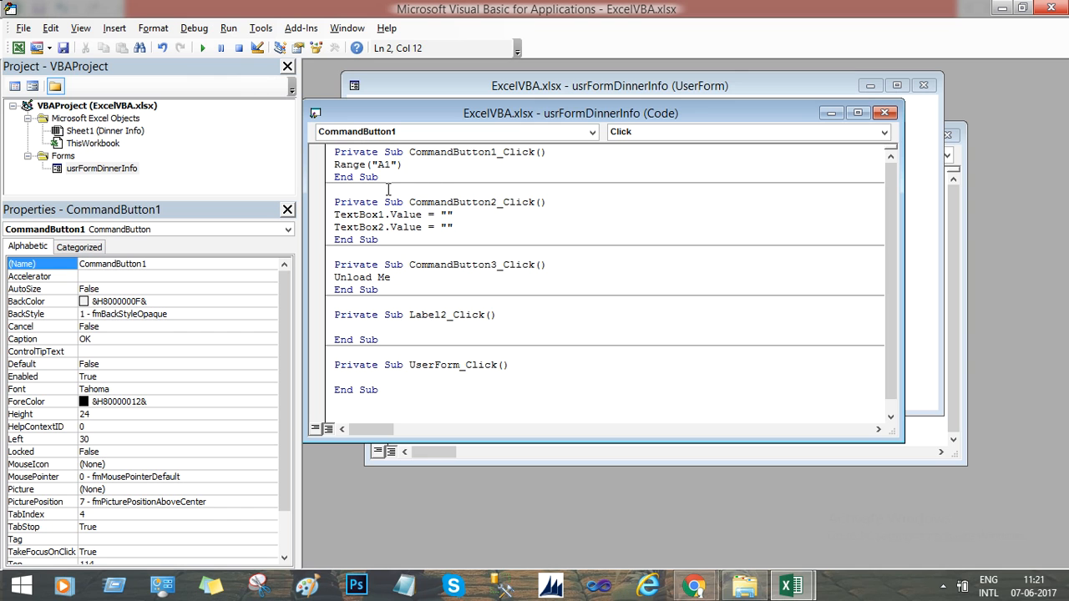
type(".Value")
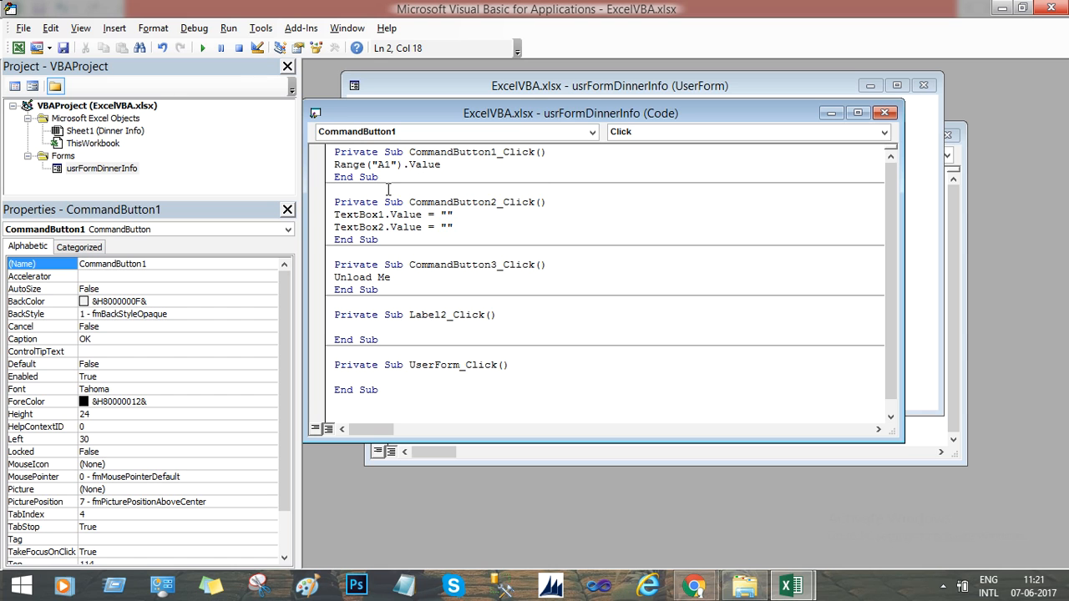
type("=")
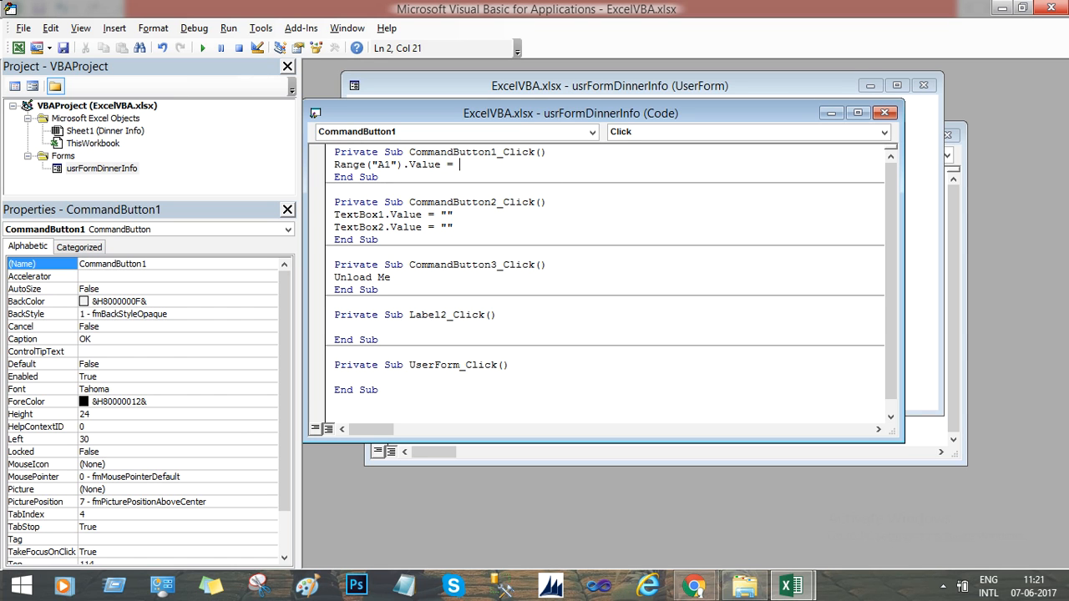
type("TextBox")
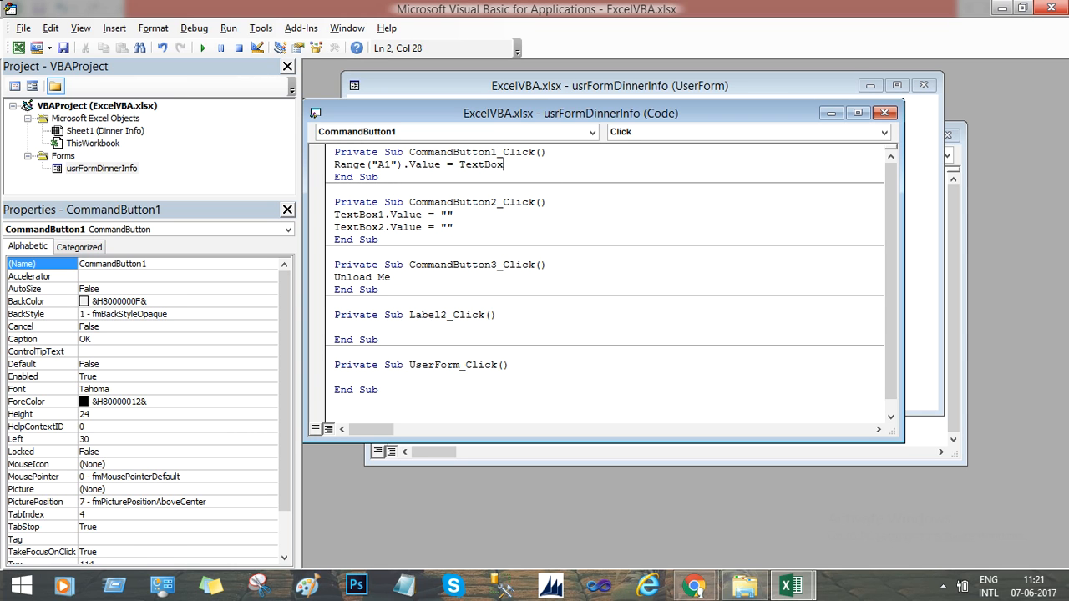
type("1.")
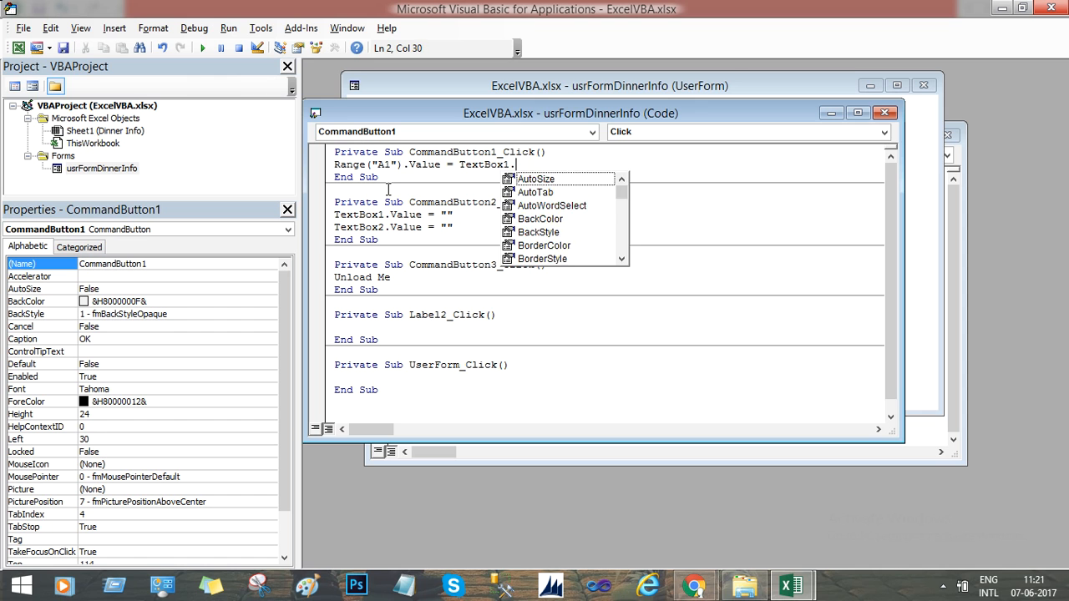
type("Text")
type("Range(")
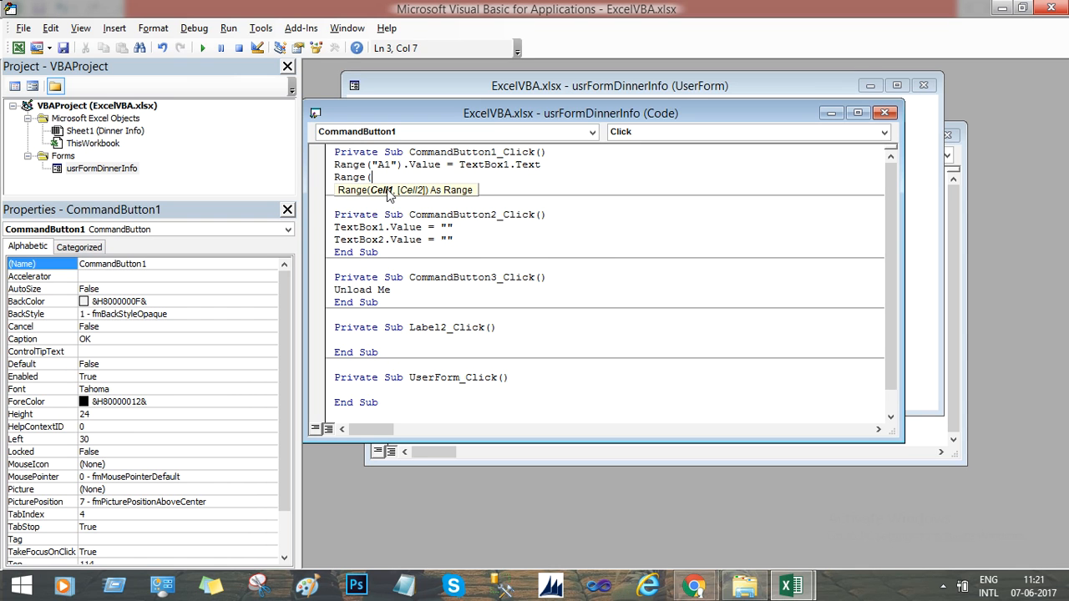
Add Range("B1").Value = TextBox2.Text below the A1 line.
type("\"\"")
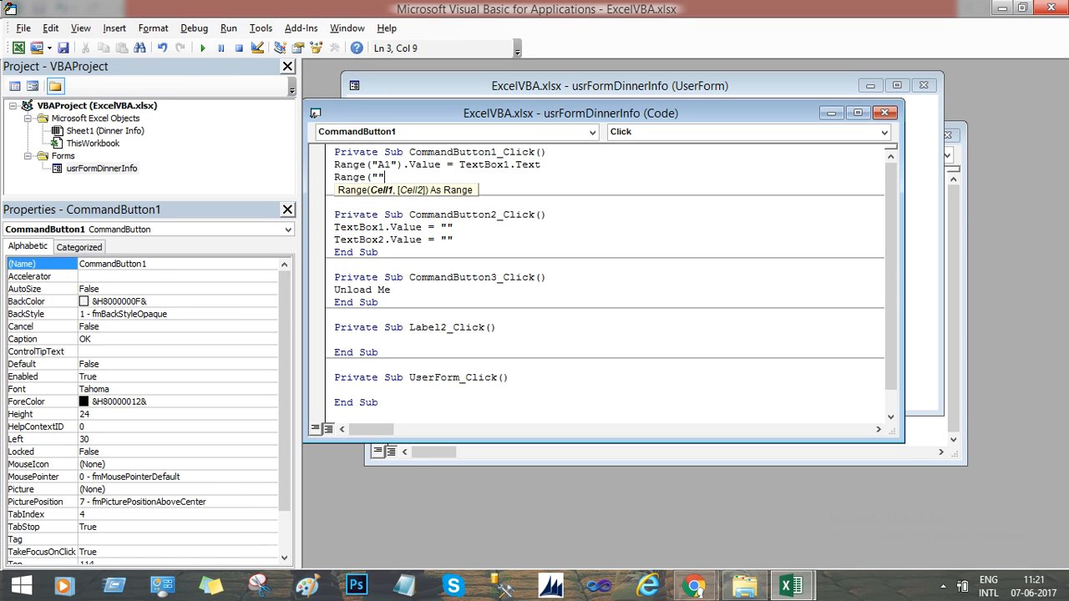
type("A")
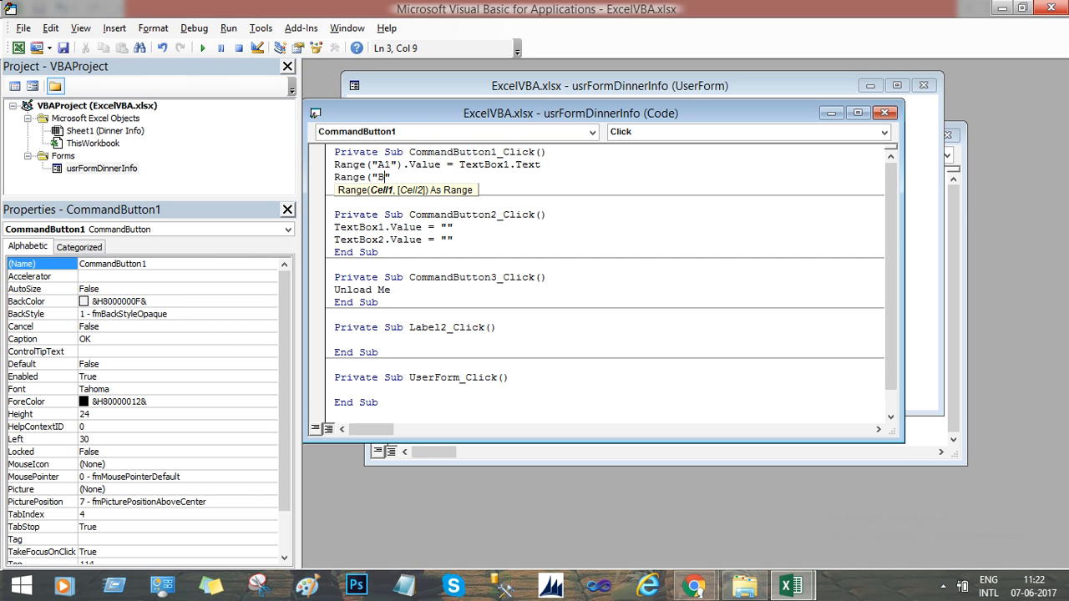
type("1\").Value = T")
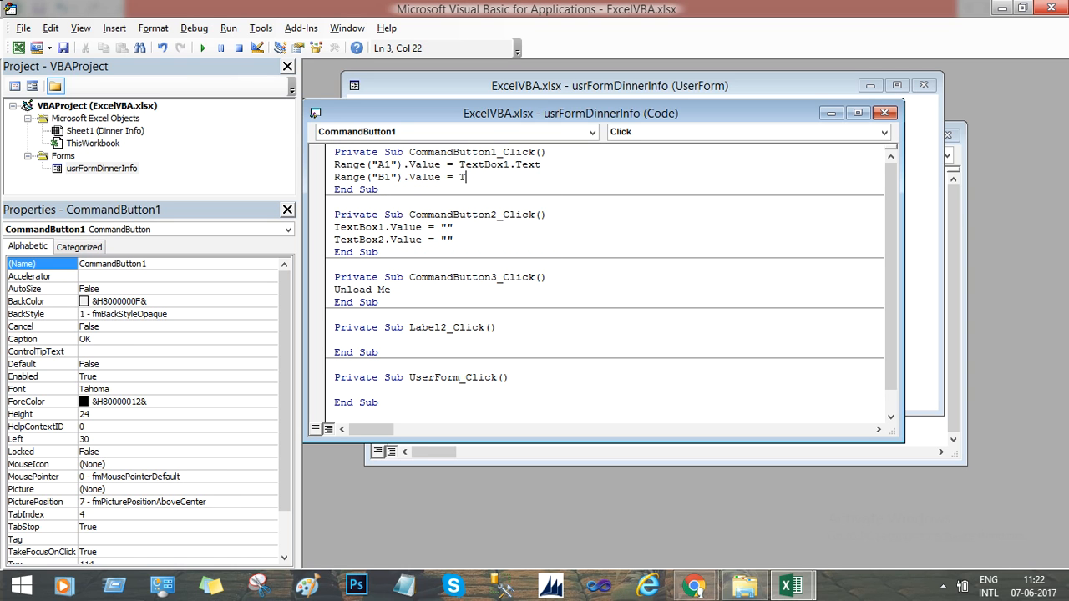
type("extBox")
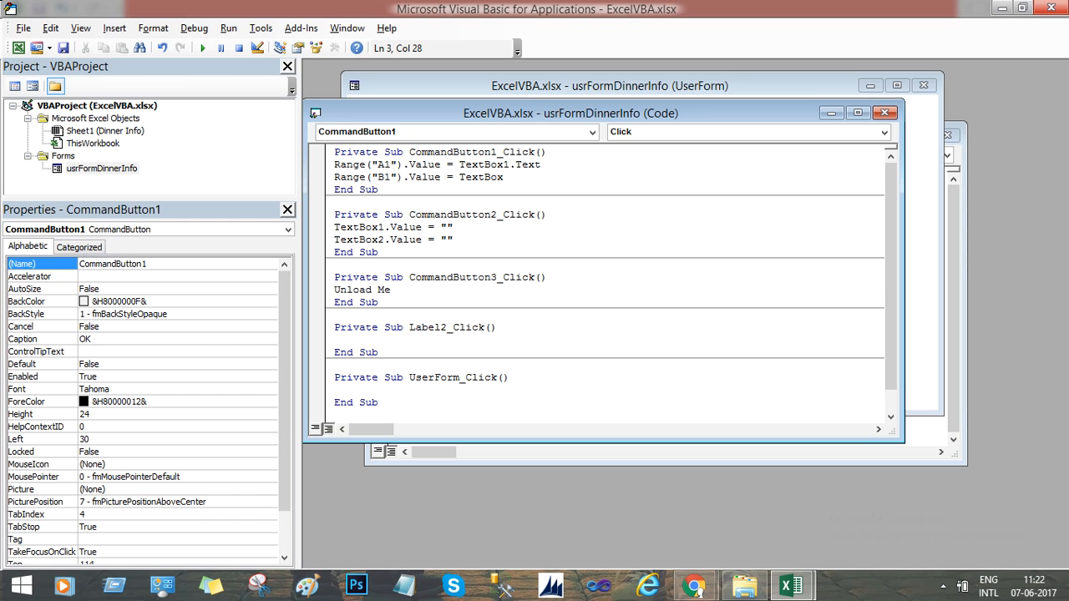
type("2.Text")
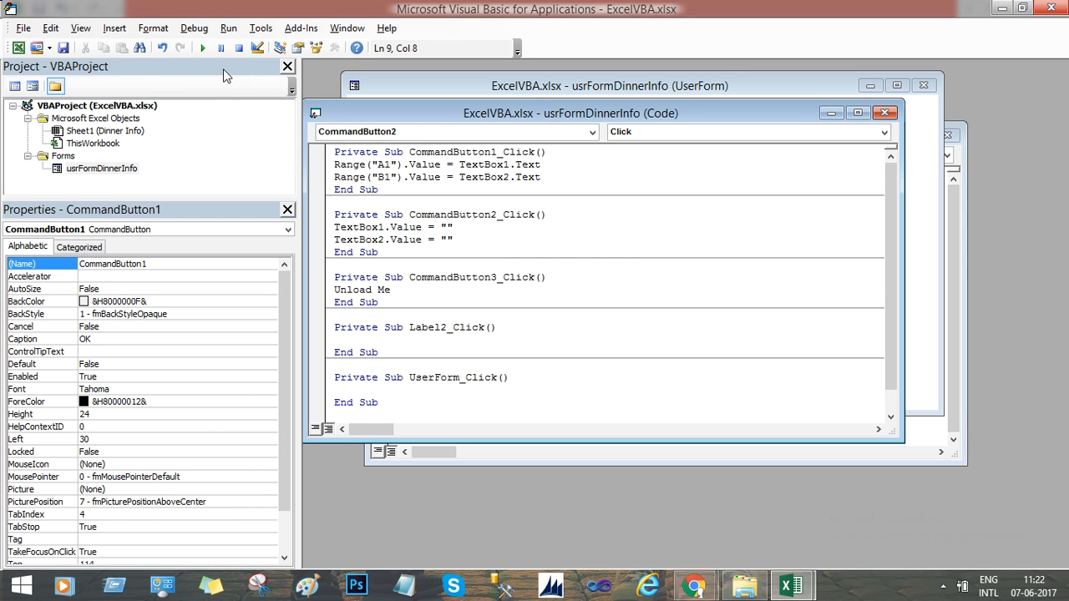
Run the form from the worksheet with name Mac and address London, sending them to A1 and B1.
left_click(204, 47)
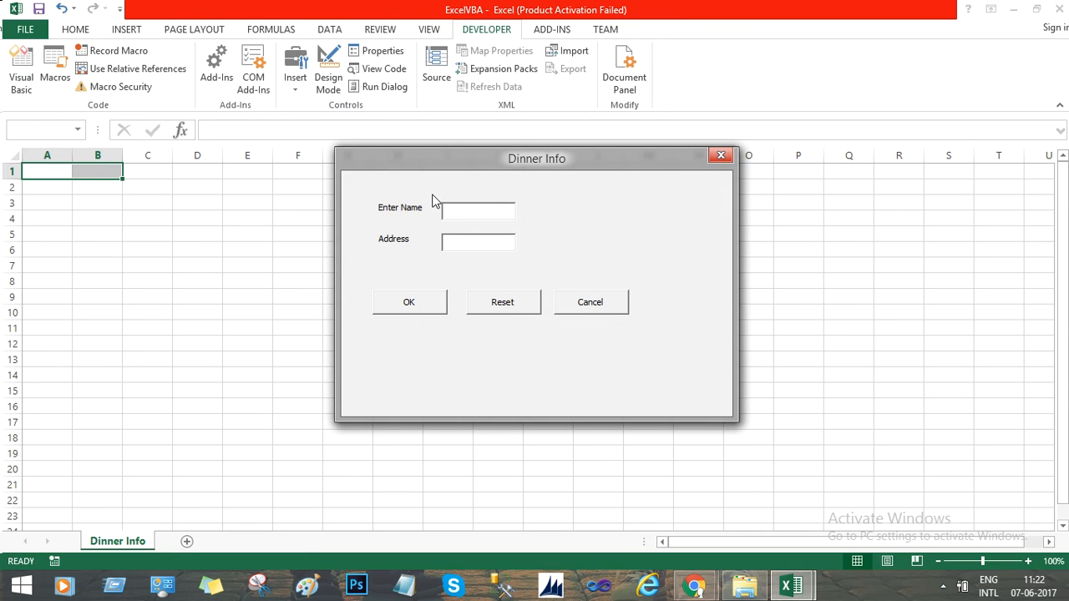
mouse_move(772, 174)
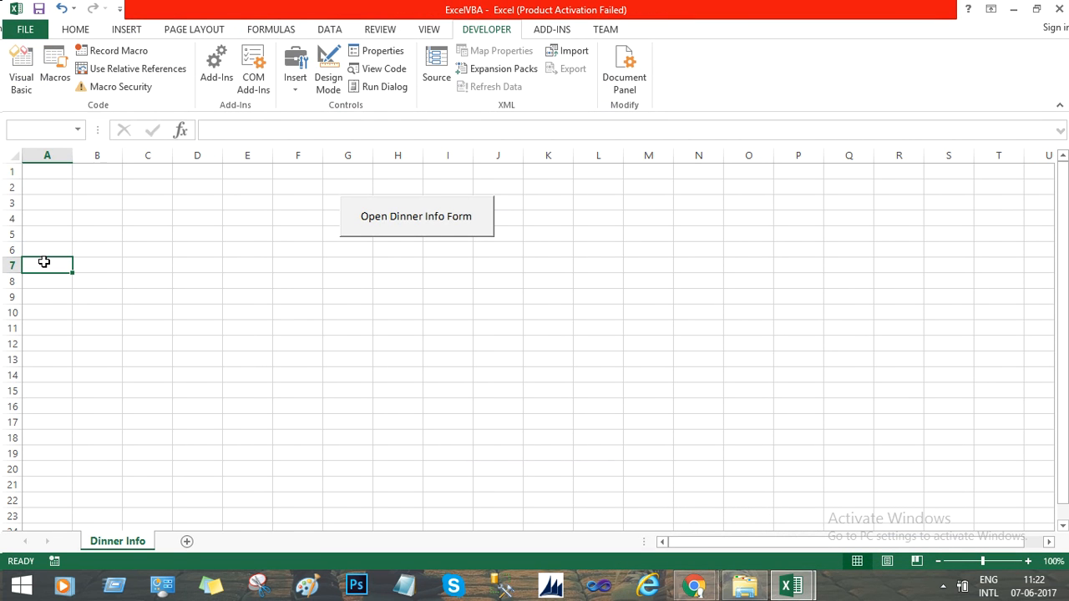
left_click(415, 217)
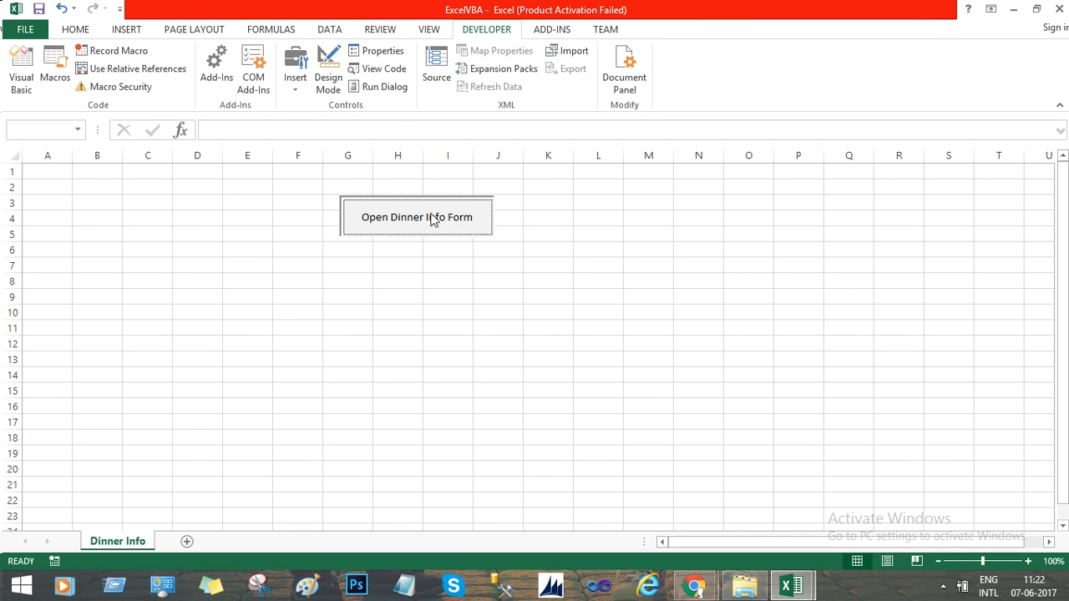
left_click(416, 217)
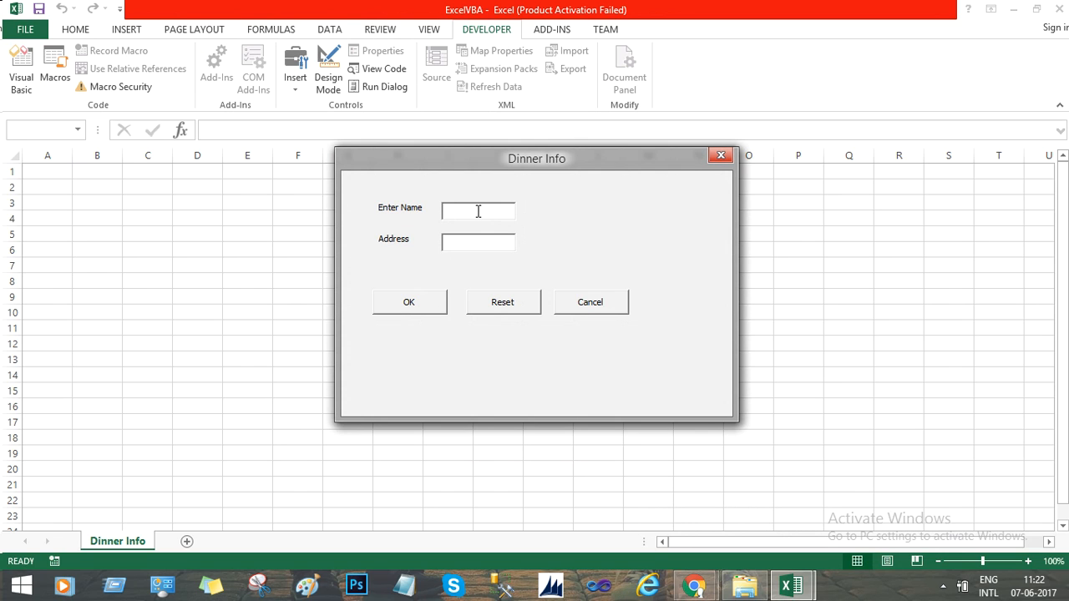
type("Mad")
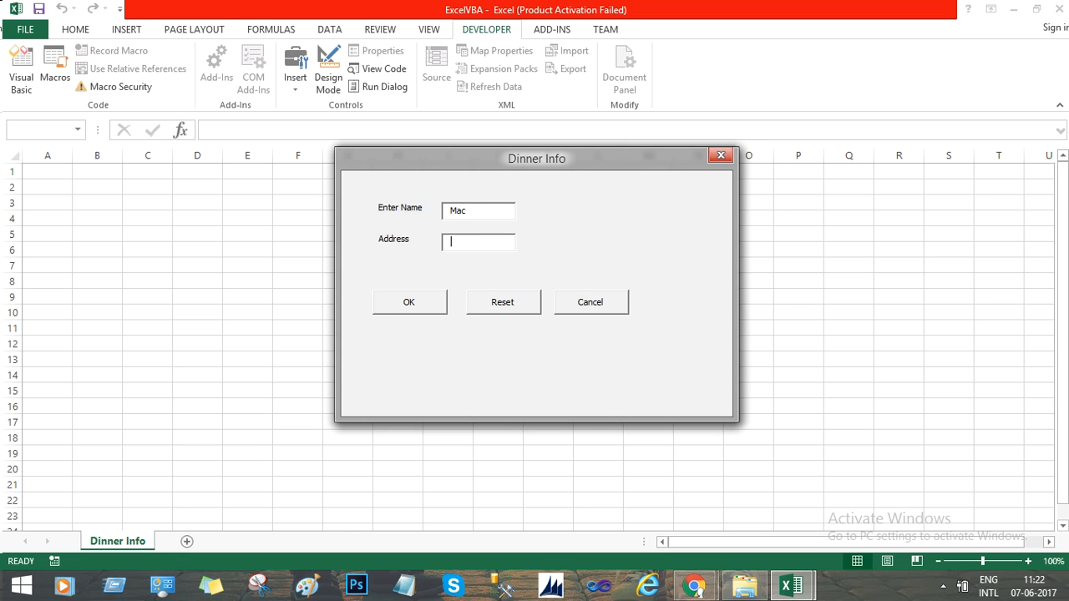
type("London")
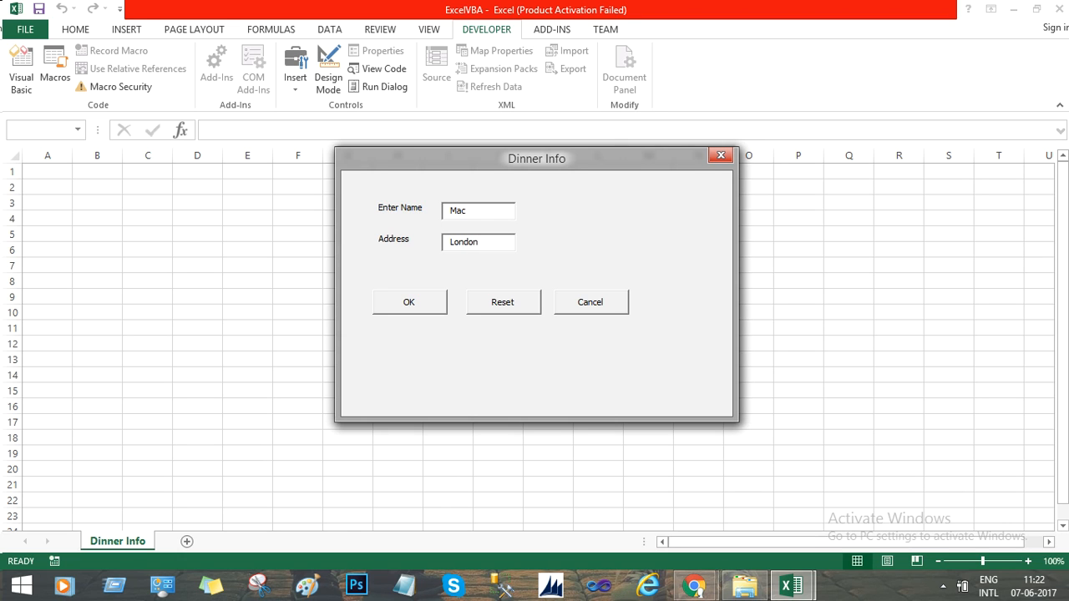
left_click(409, 301)
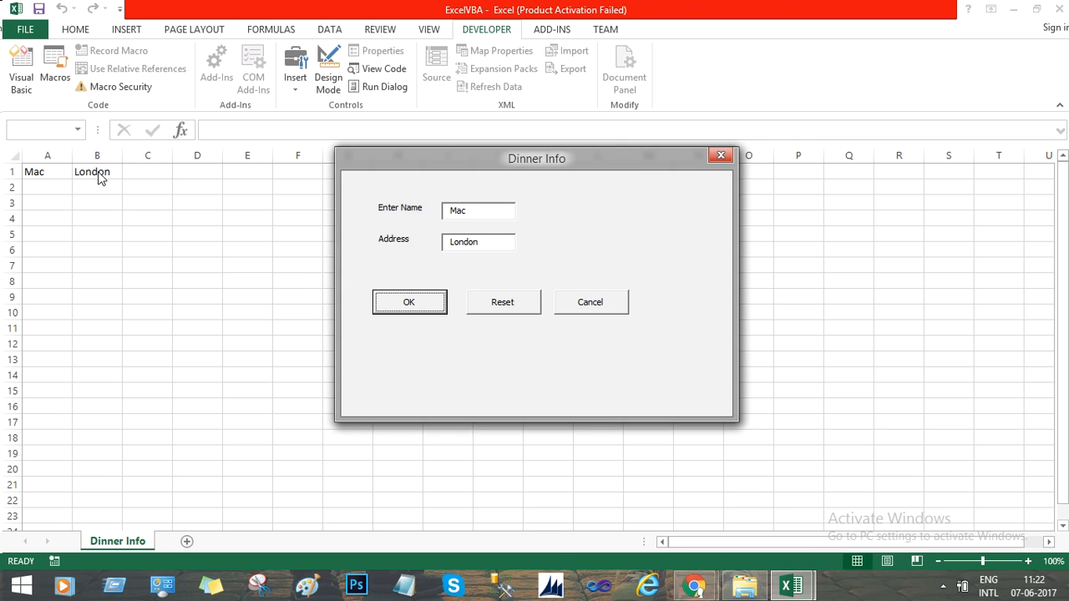
mouse_move(476, 194)
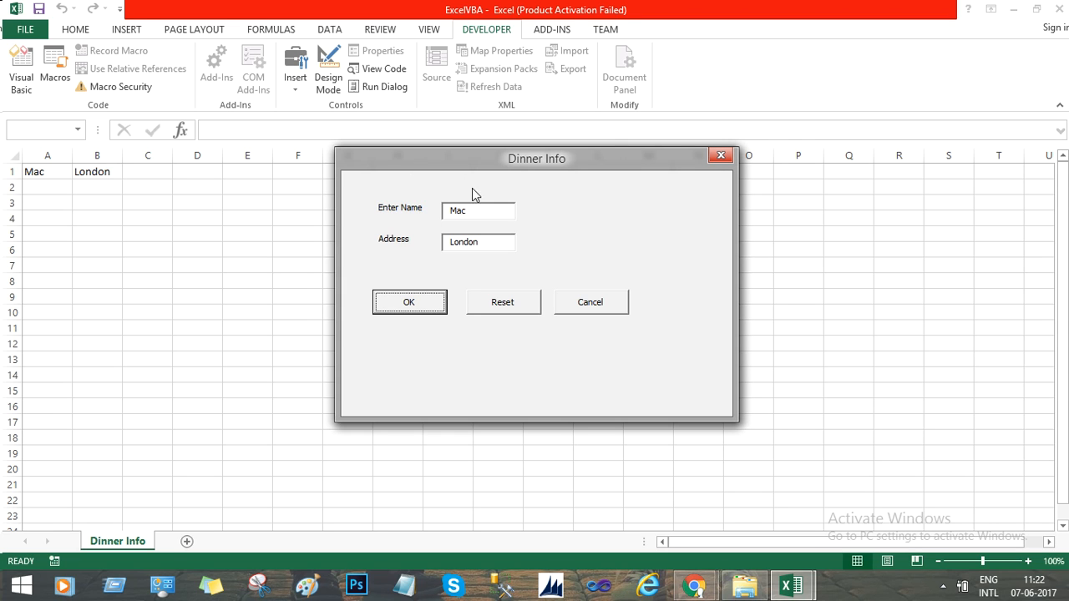
Reset the form and submit Mathew and UK so they land in A1 and B1.
left_click(503, 302)
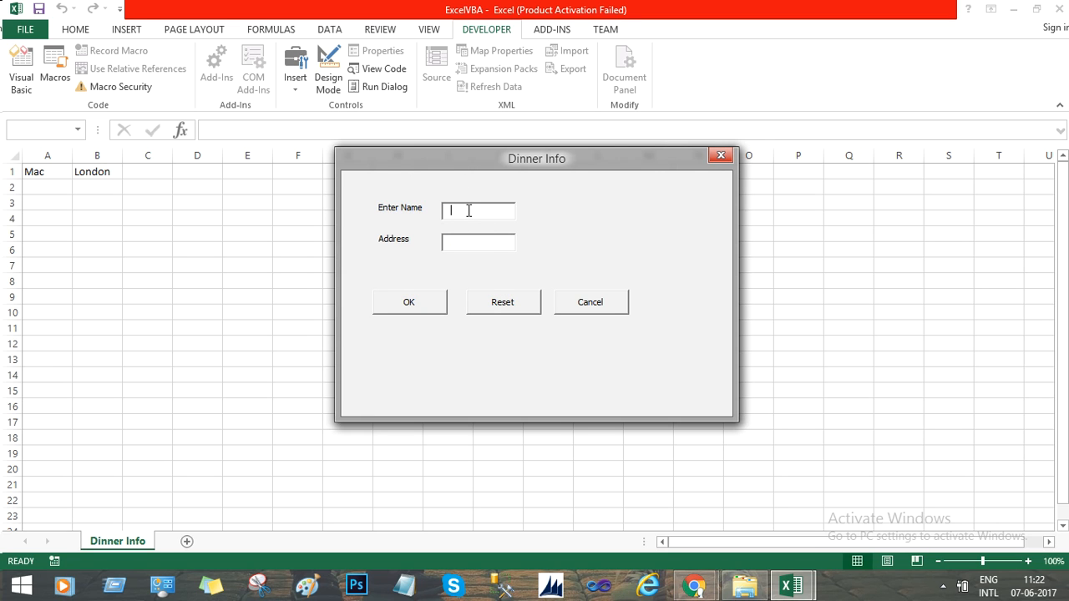
type("Mathew")
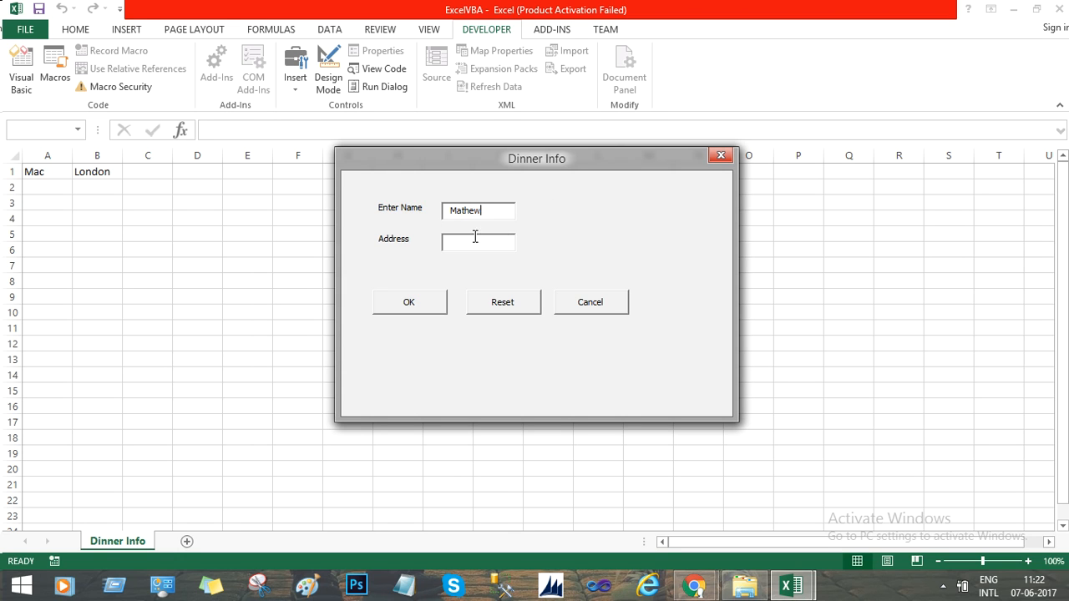
type("UK")
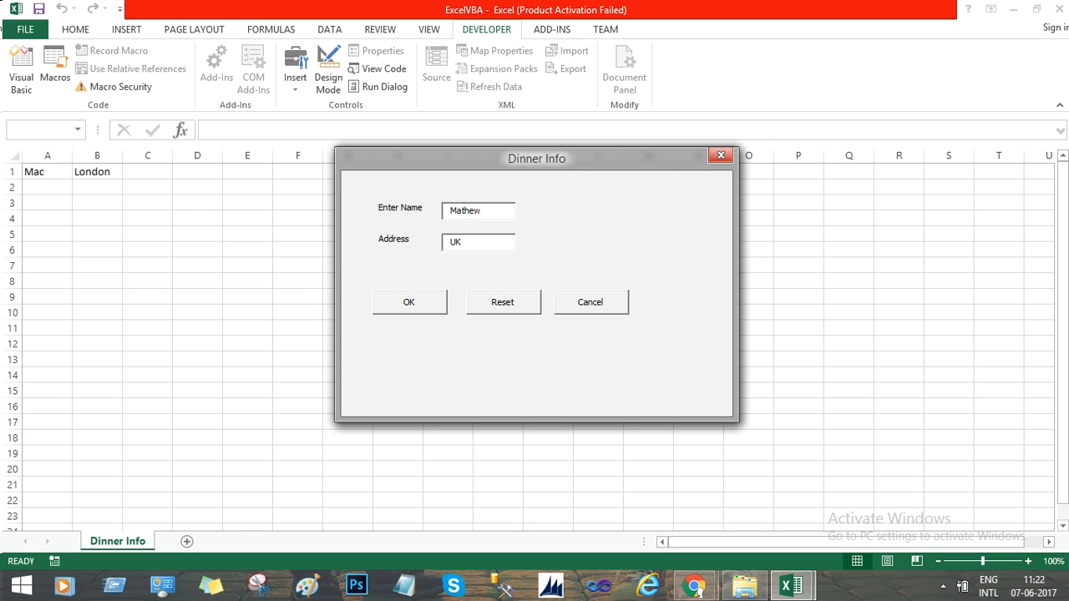
left_click(409, 301)
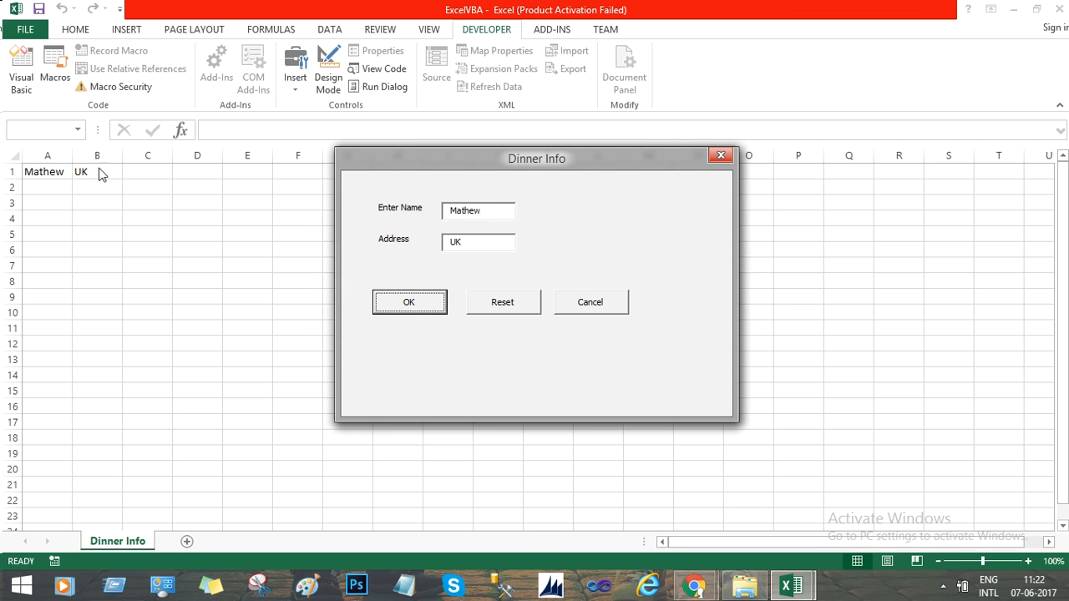
mouse_move(216, 229)
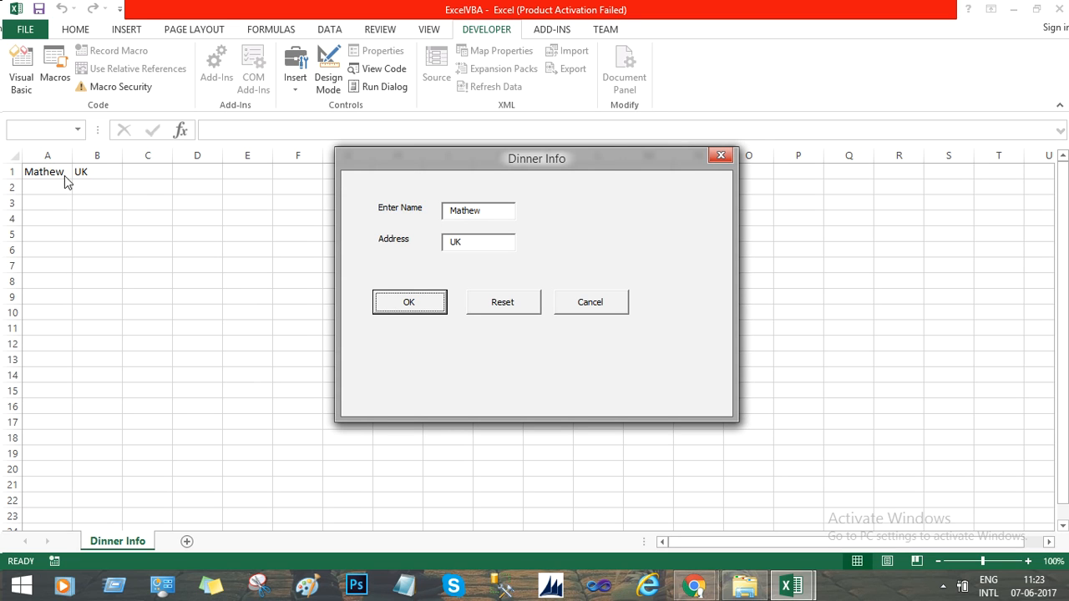
mouse_move(74, 195)
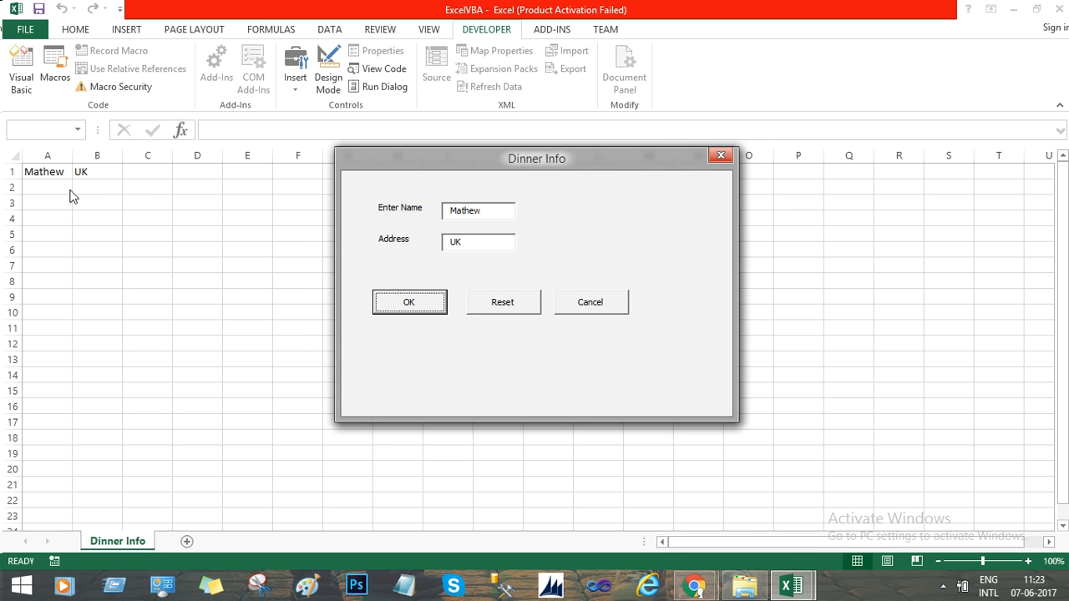
mouse_move(65, 193)
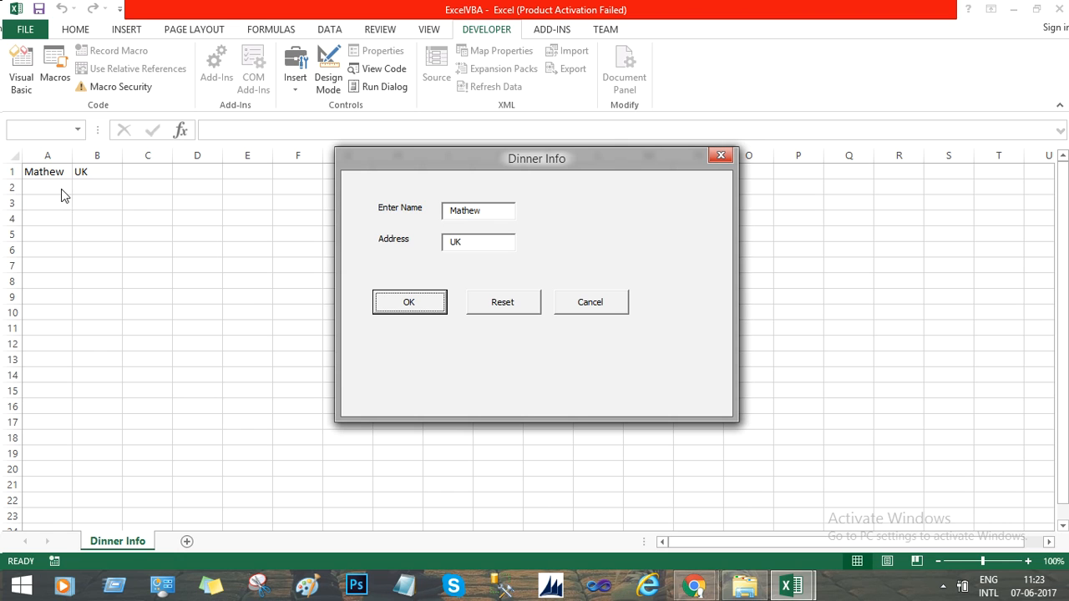
mouse_move(92, 182)
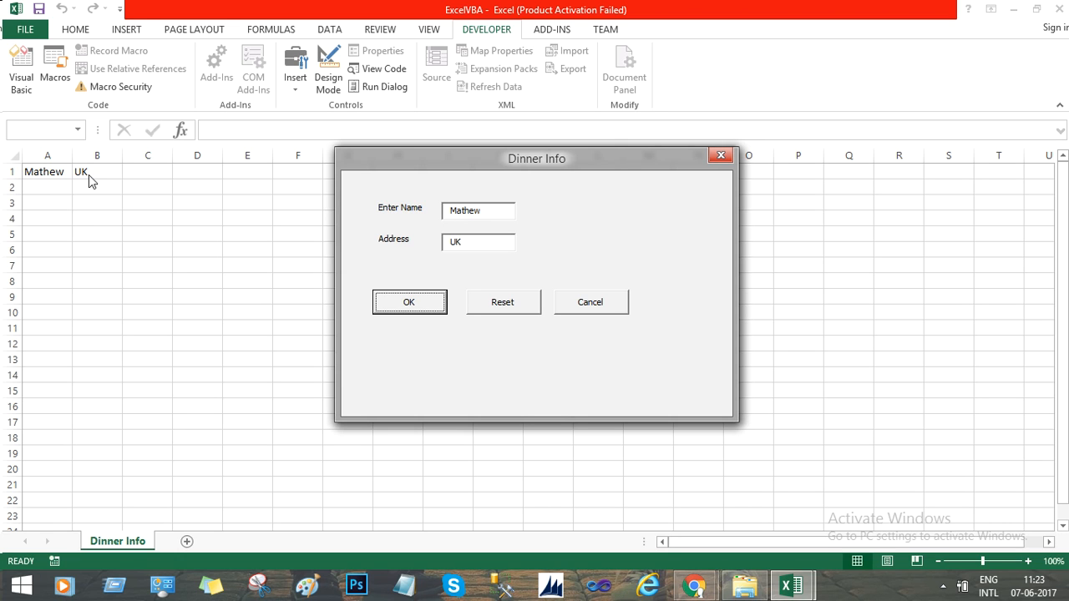
mouse_move(83, 194)
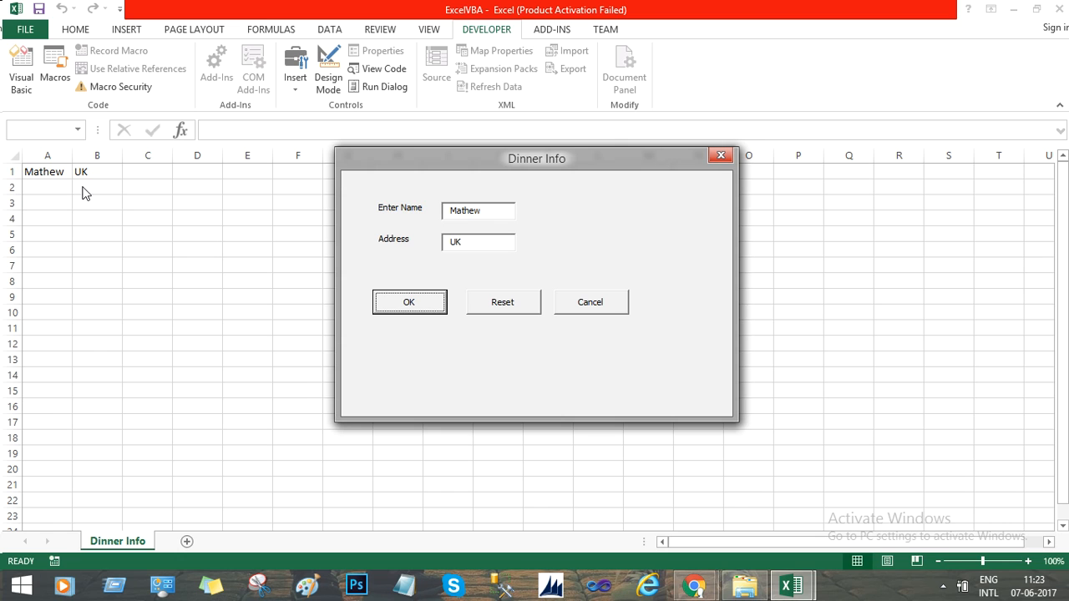
mouse_move(156, 247)
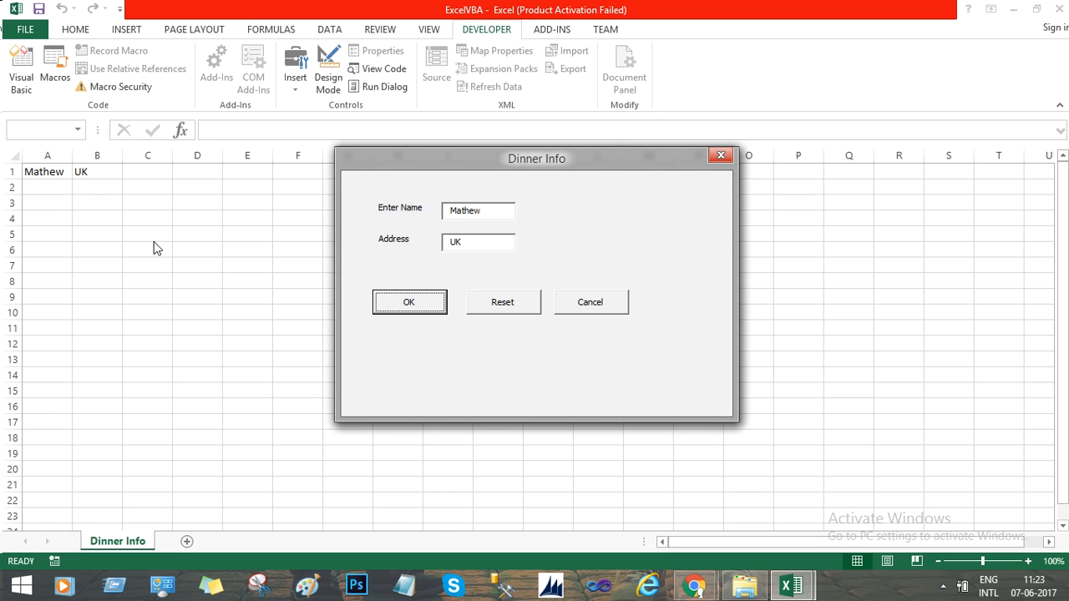
mouse_move(488, 309)
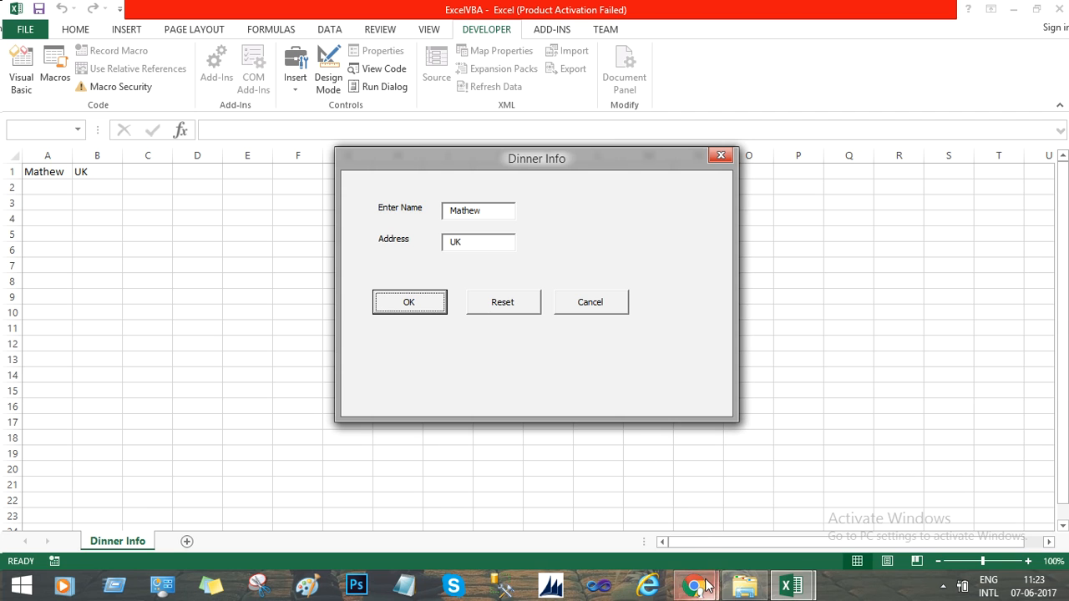
Switch over to the Chrome browser from the taskbar.
left_click(695, 584)
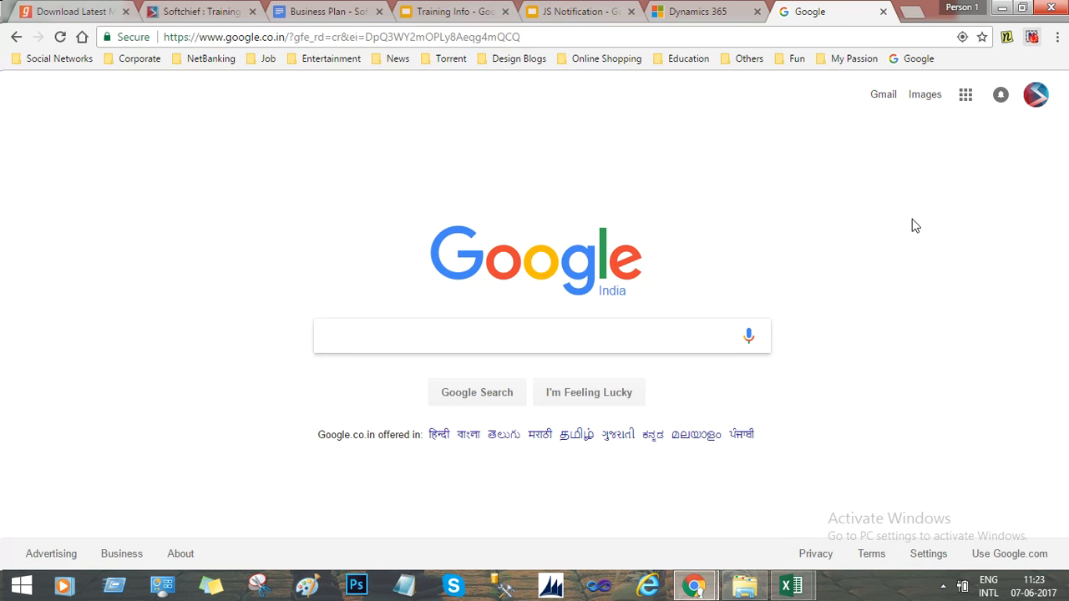
left_click(1032, 36)
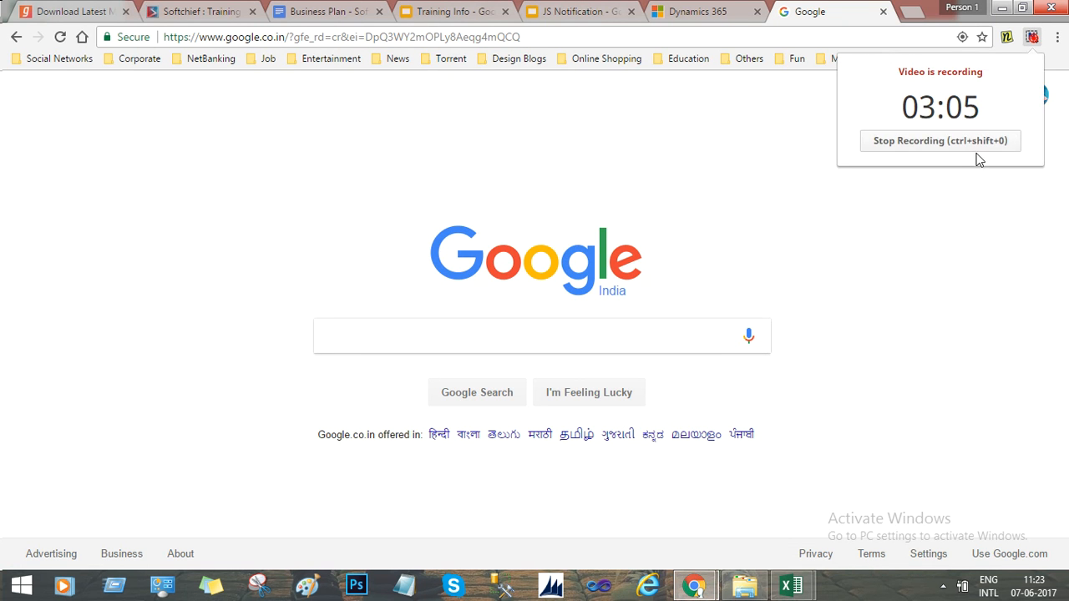